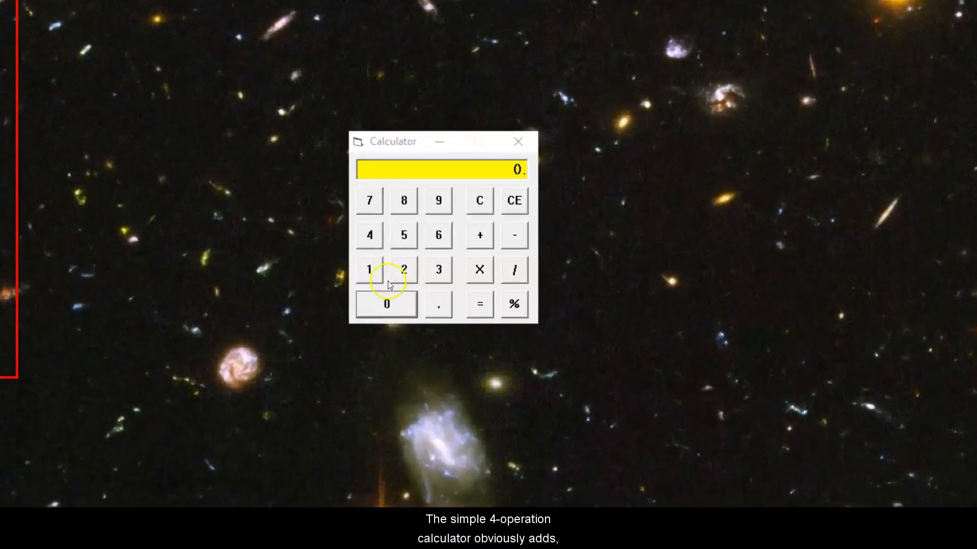
Add digits, clear with C, then enter 2 and repeated minus on the Calculator
click(402, 269)
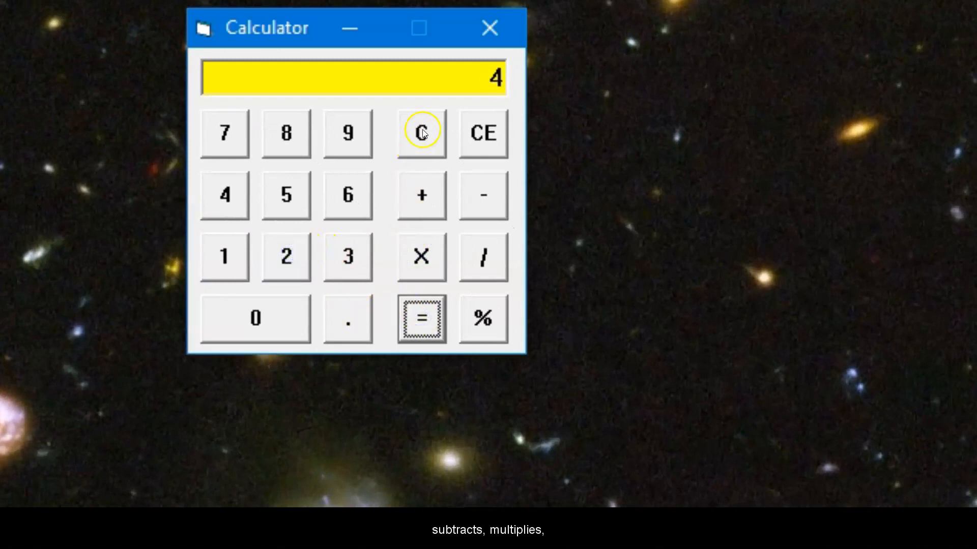
click(422, 133)
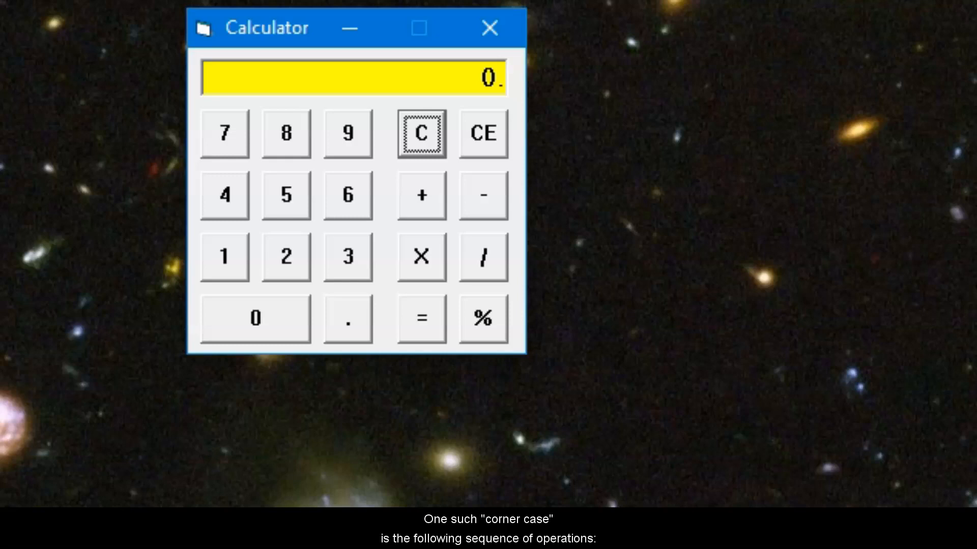
click(483, 195)
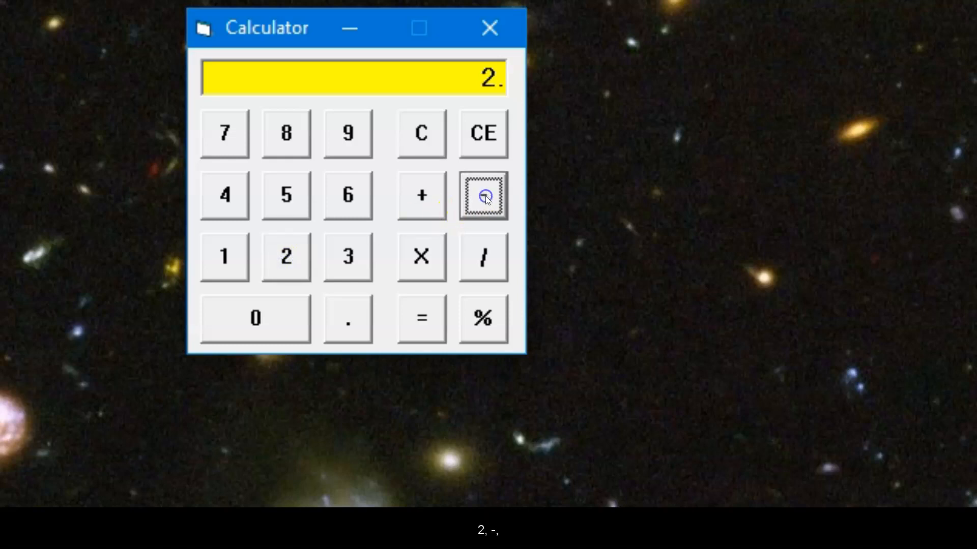
click(483, 195)
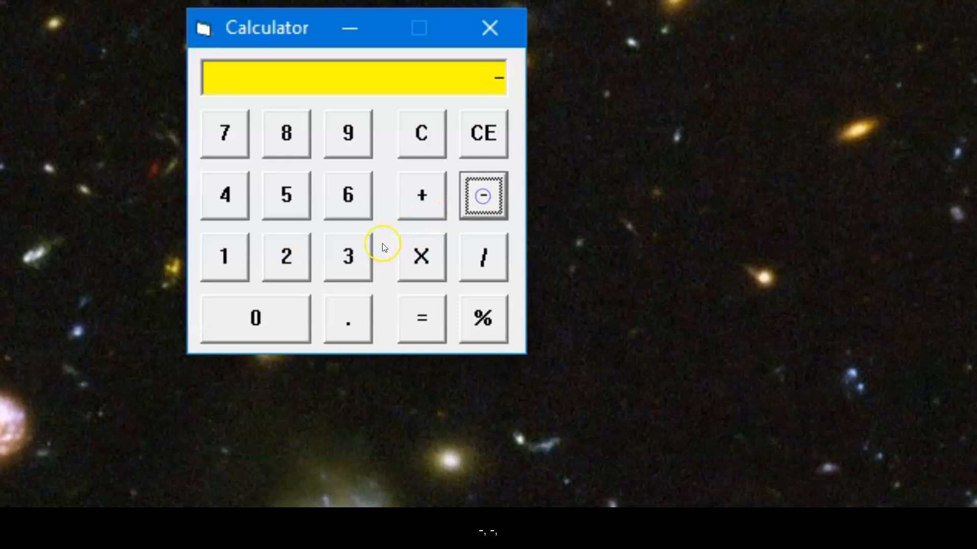
click(421, 318)
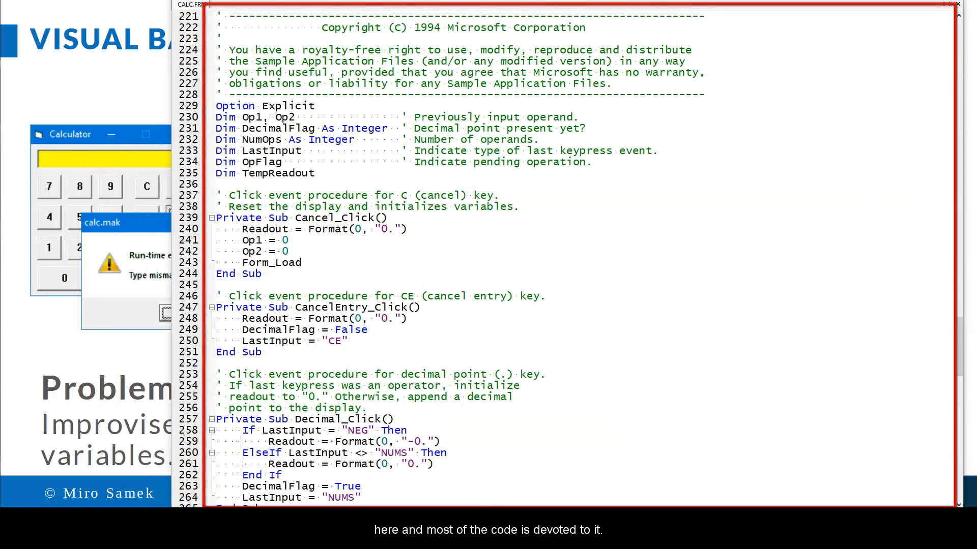
mouse_move(233, 117)
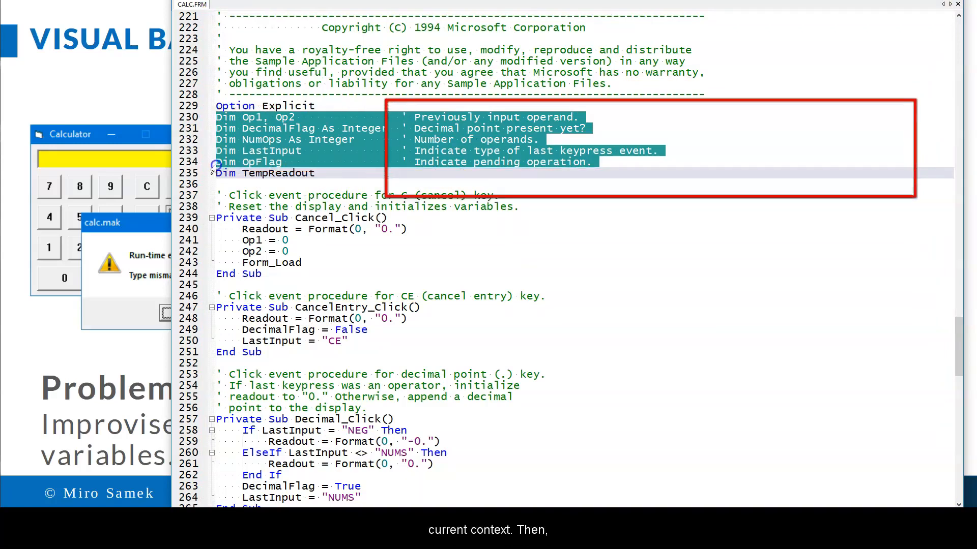
scroll(down, 3)
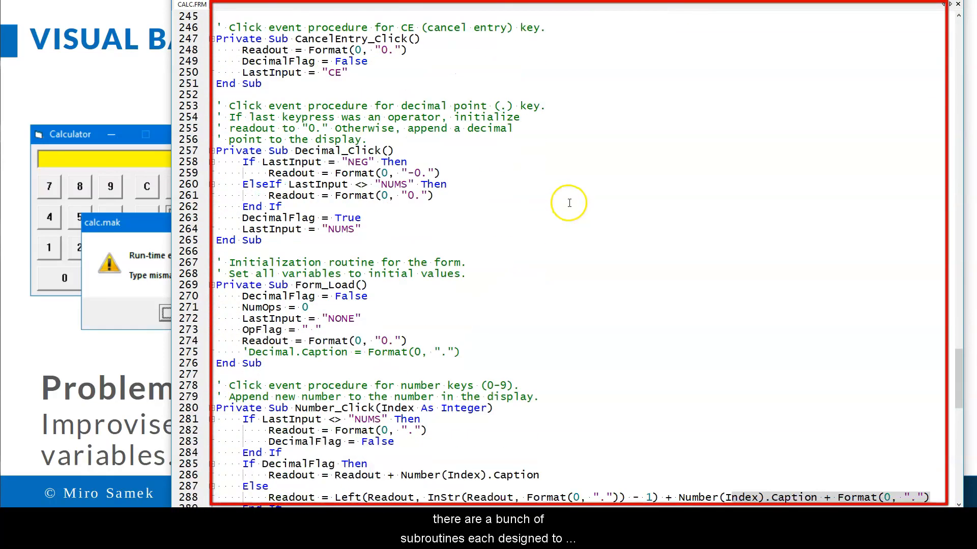
scroll(down, 3)
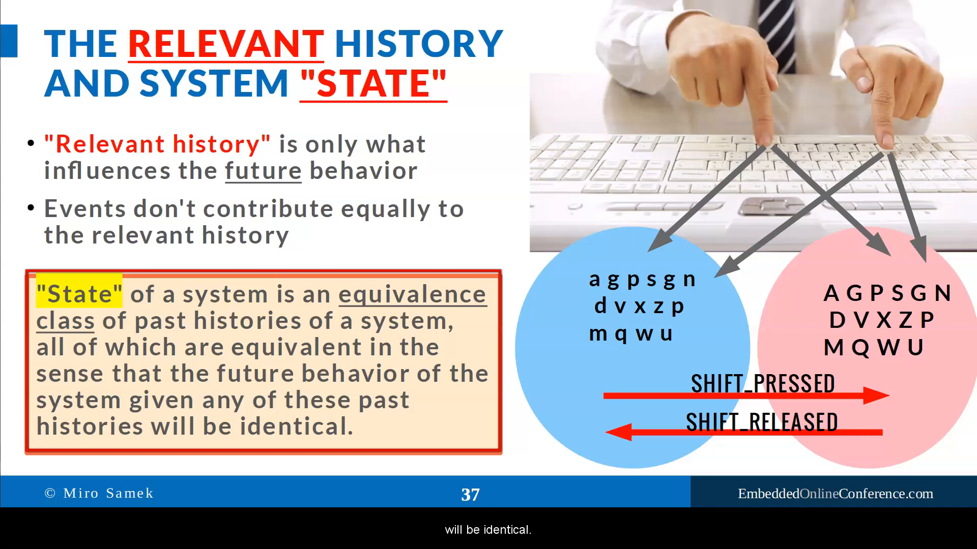
Advance the slideshow to slide 37, 'The relevant history and system state'
key(right)
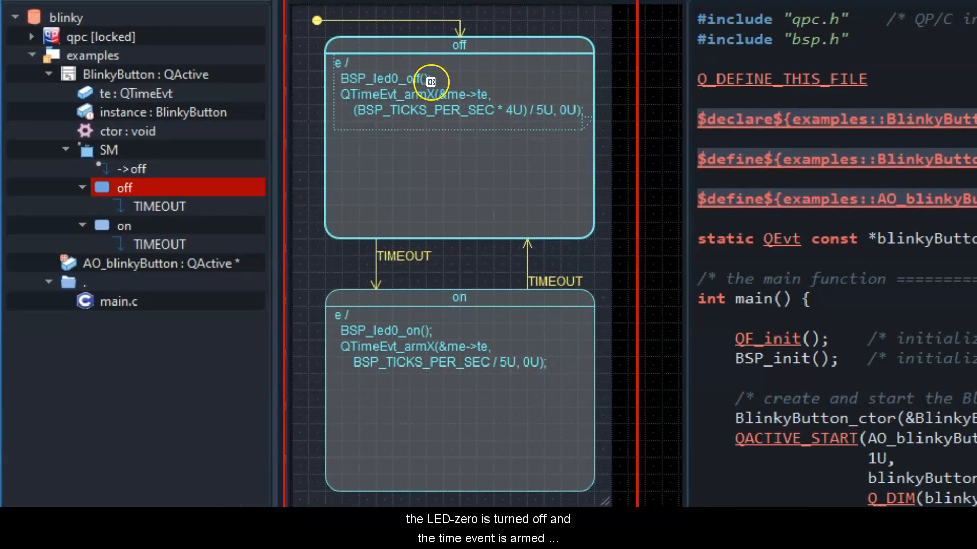
mouse_move(572, 116)
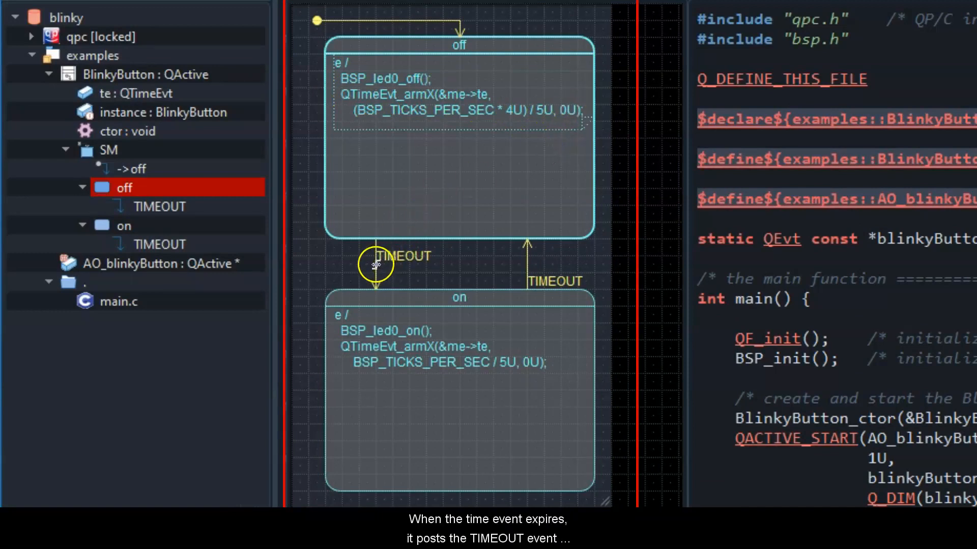
Inspect off's TIMEOUT transition, the on state's entry actions, and TIMEOUT back to off
click(158, 206)
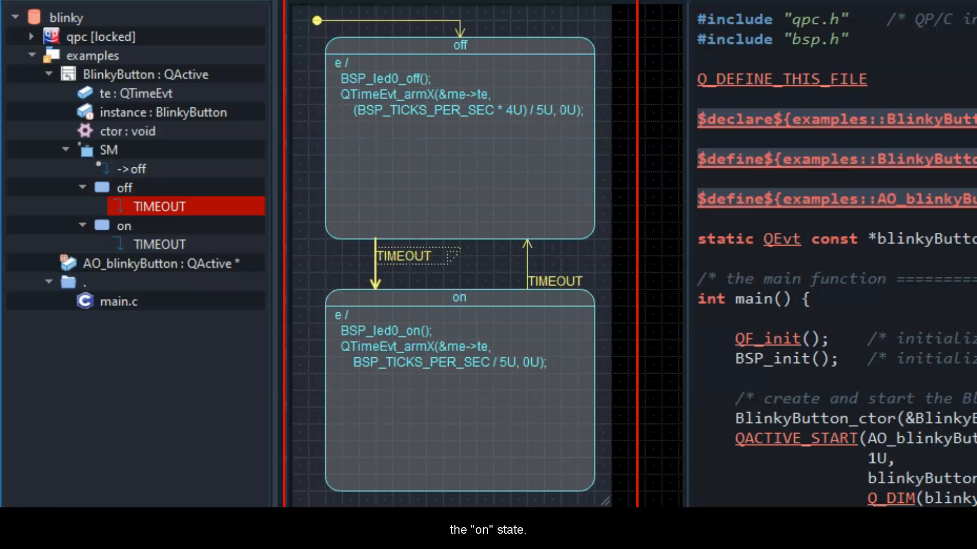
click(123, 225)
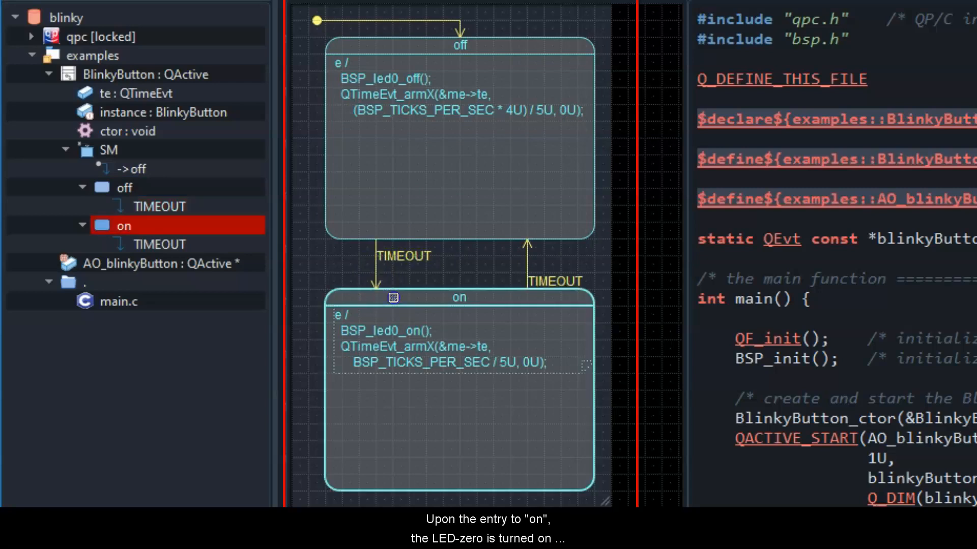
mouse_move(447, 338)
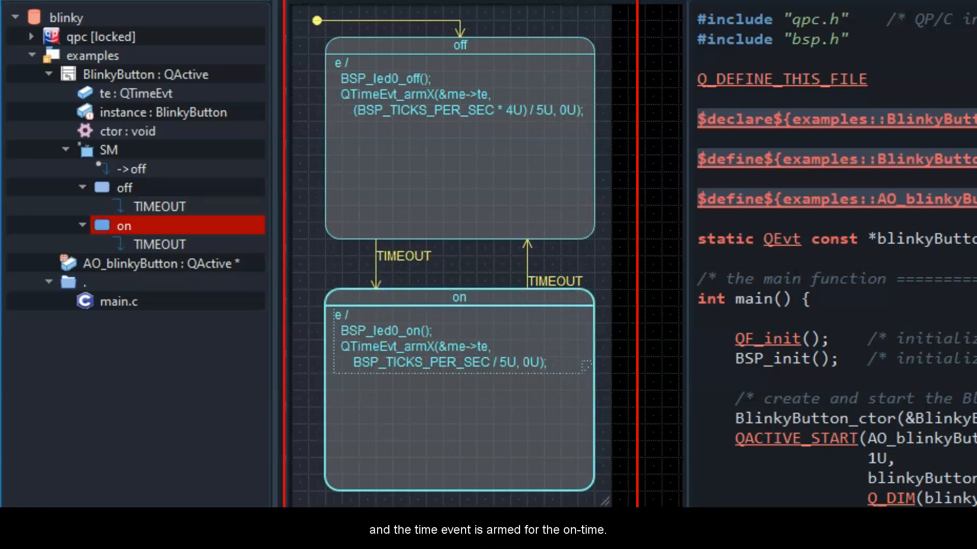
mouse_move(483, 357)
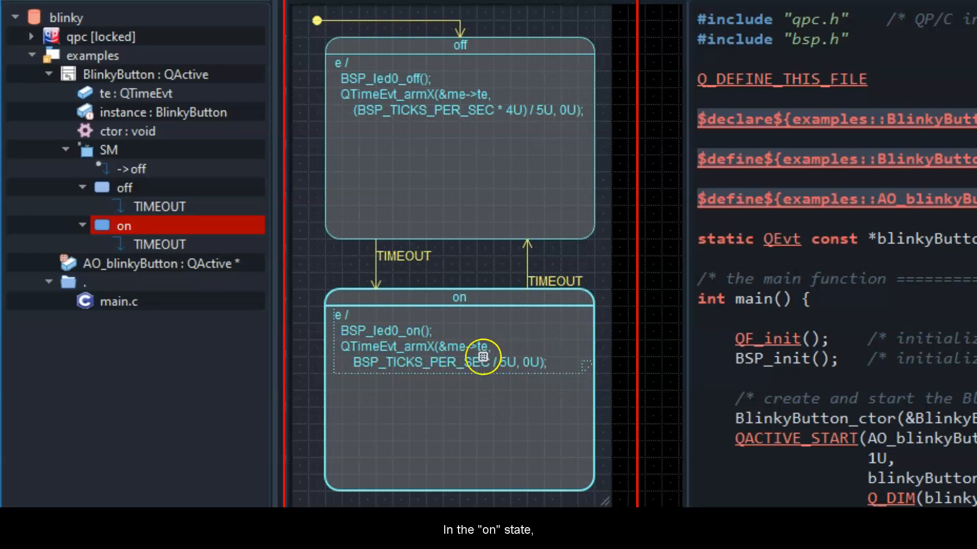
click(160, 243)
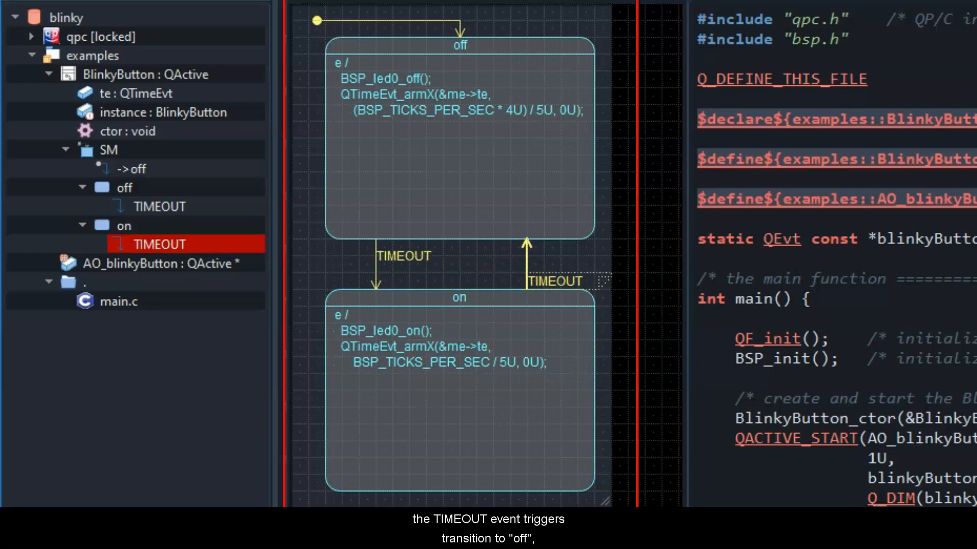
mouse_move(552, 229)
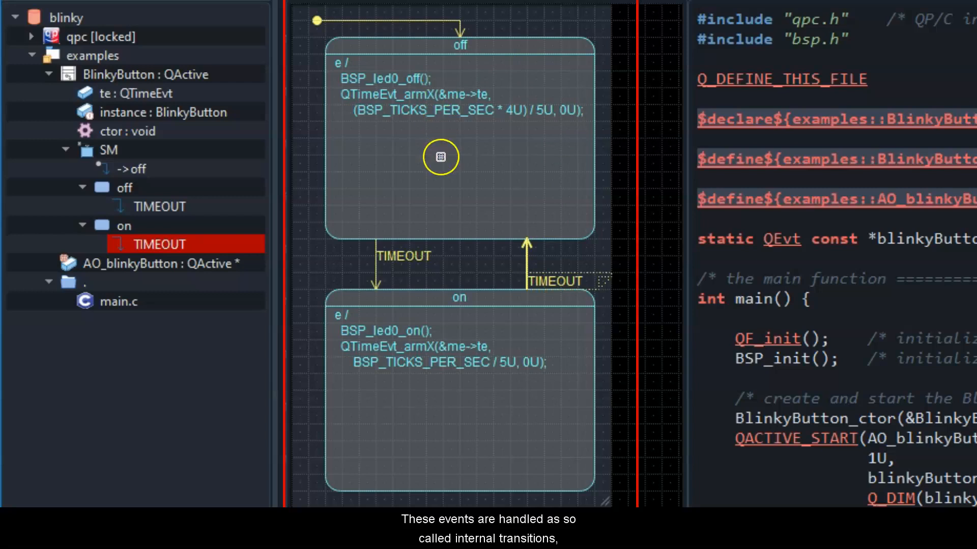
mouse_move(455, 129)
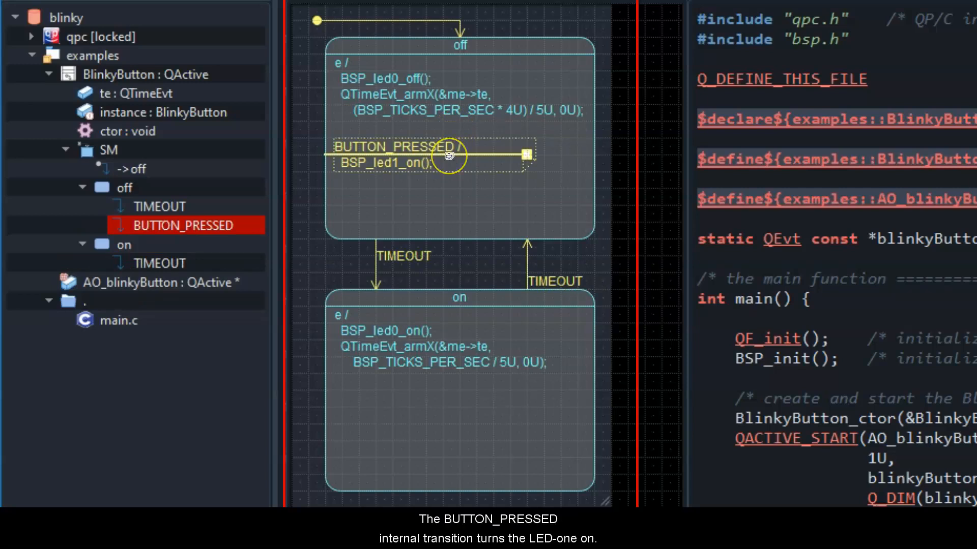
mouse_move(445, 166)
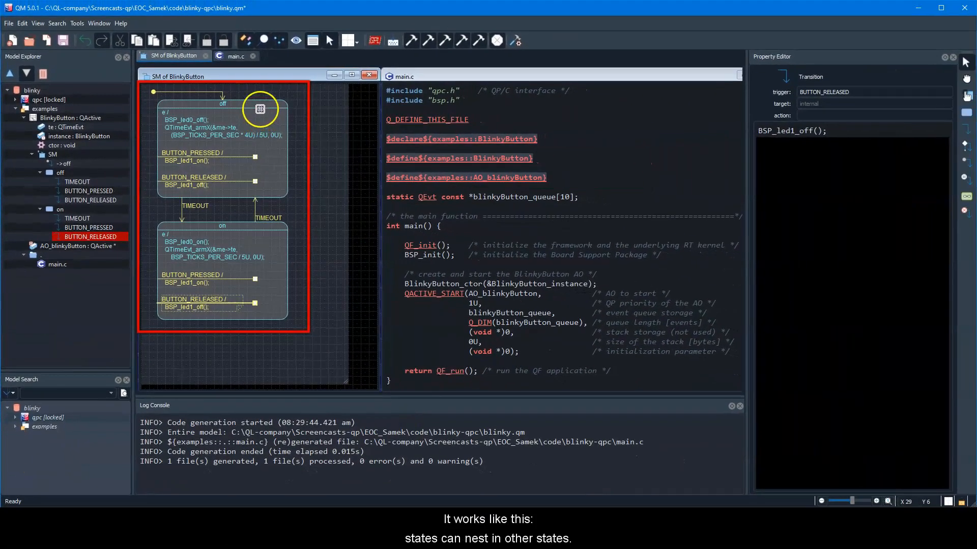
Position the BUTTON_RELEASED internal transition and attach it to the active superstate
click(222, 226)
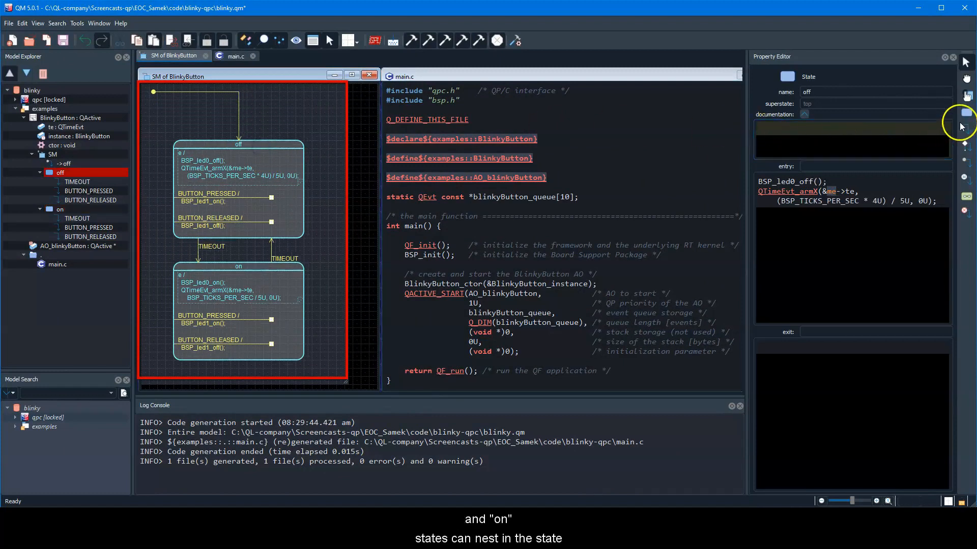
mouse_move(157, 105)
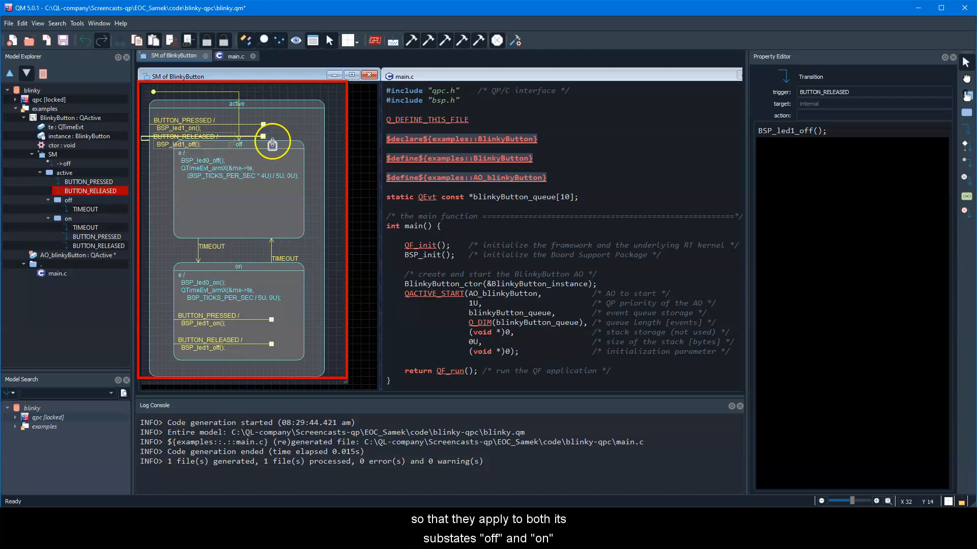
click(239, 181)
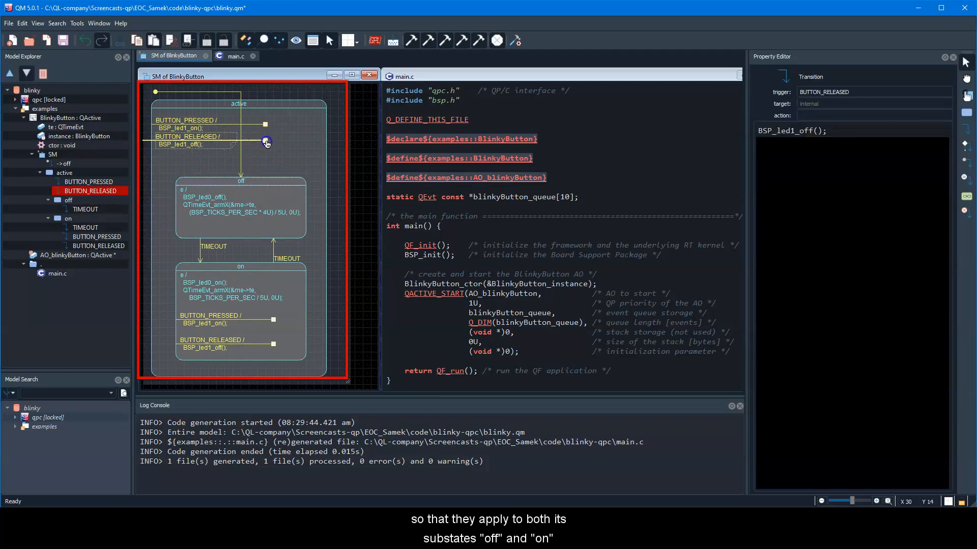
click(286, 177)
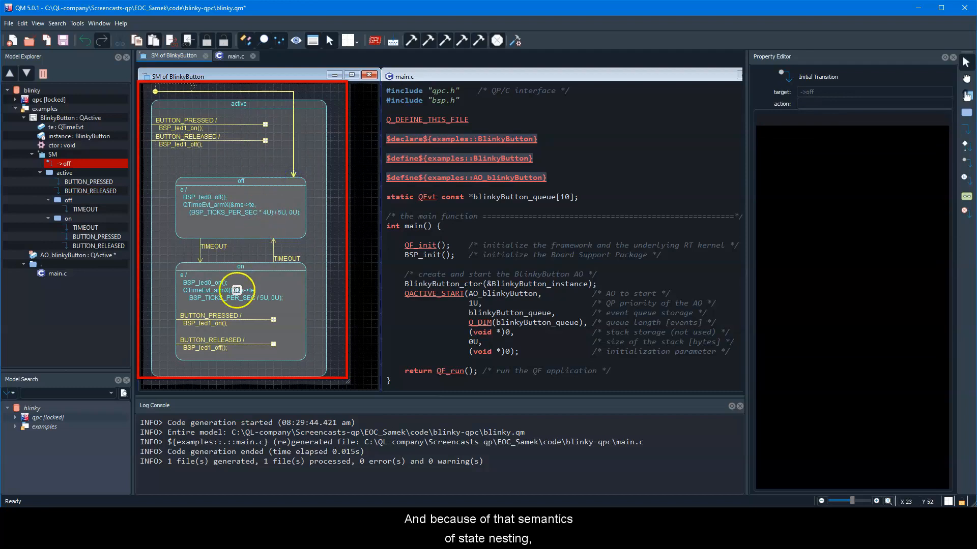
Select and delete on's duplicate BUTTON_PRESSED and BUTTON_RELEASED internal transitions
click(214, 317)
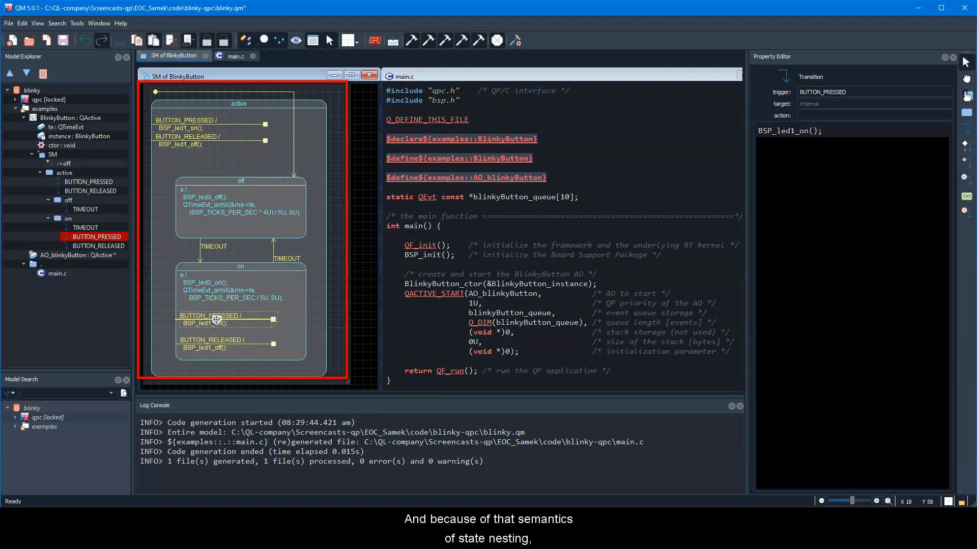
click(211, 343)
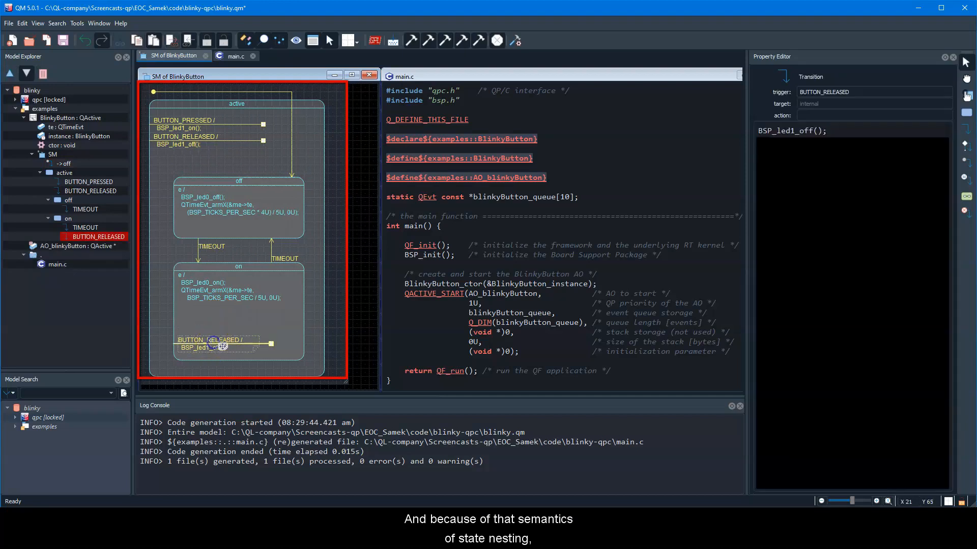
click(239, 286)
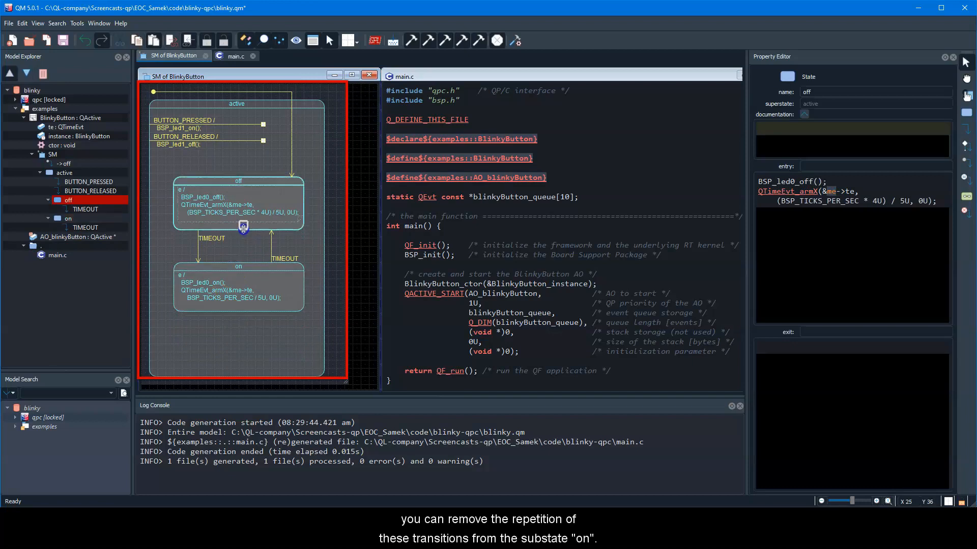
mouse_move(255, 268)
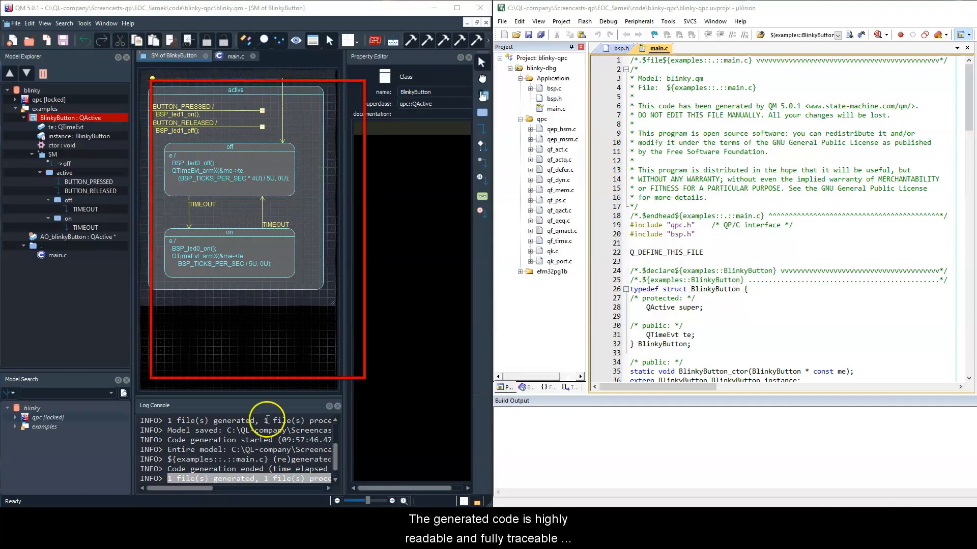
Scroll main.c down to the BlinkyButton_off handler's Q_ENTRY_SIG case
scroll(down, 3)
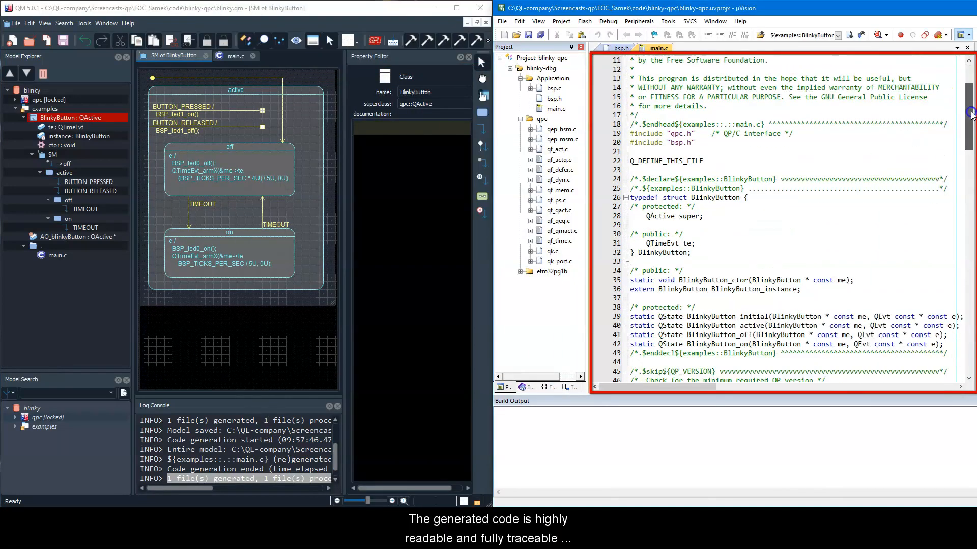
scroll(down, 3)
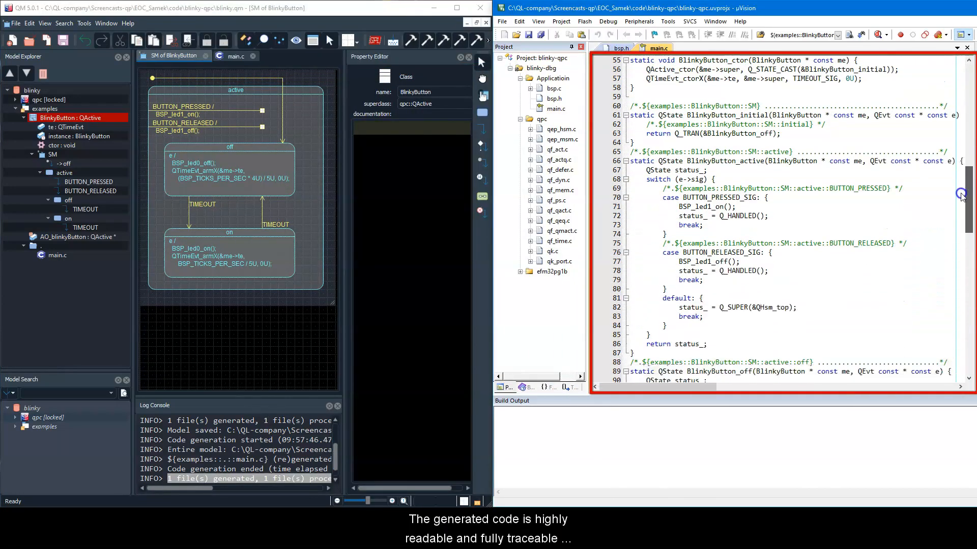
scroll(down, 3)
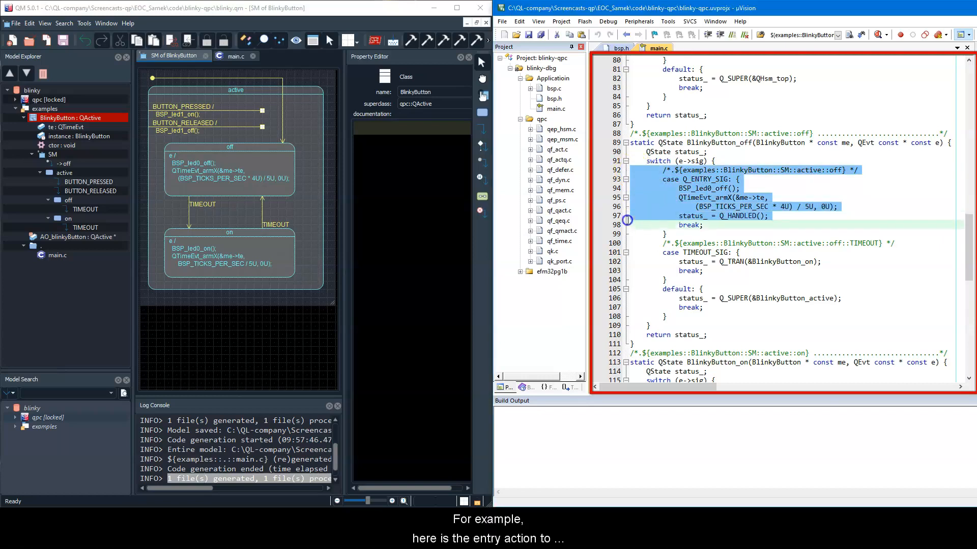
Copy off's entry-action code and select its matching model item in QM
right_click(691, 193)
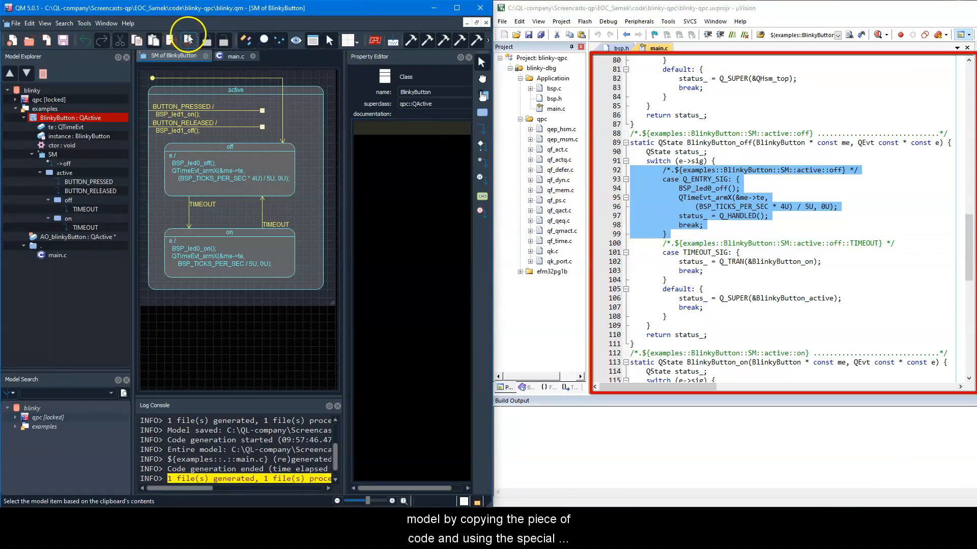
click(193, 167)
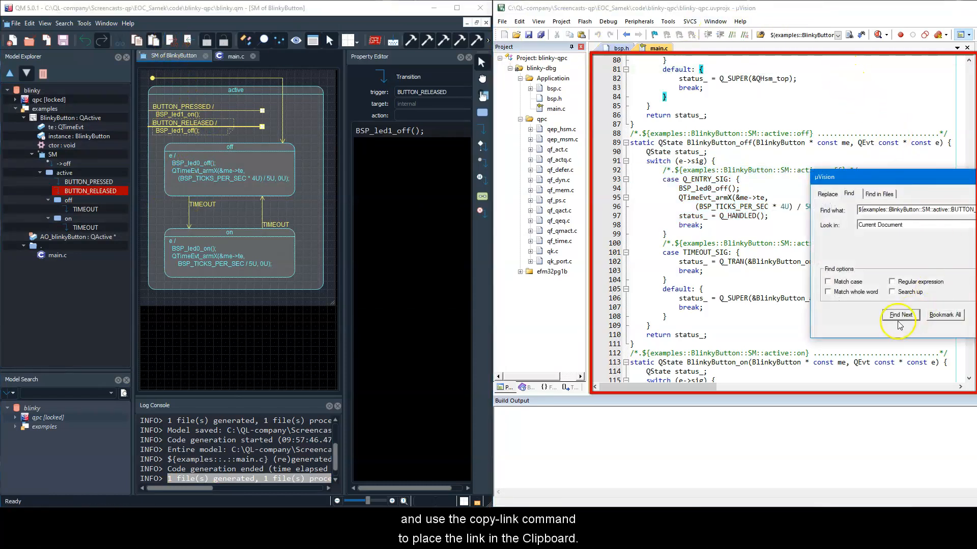
Run Find Next in µVision to locate the BUTTON_RELEASED link in main.c
click(899, 315)
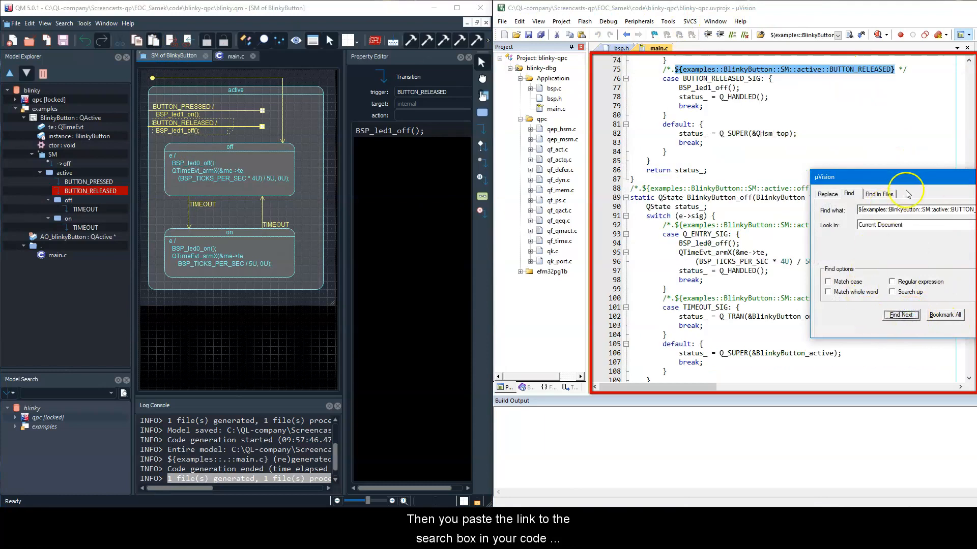
click(900, 314)
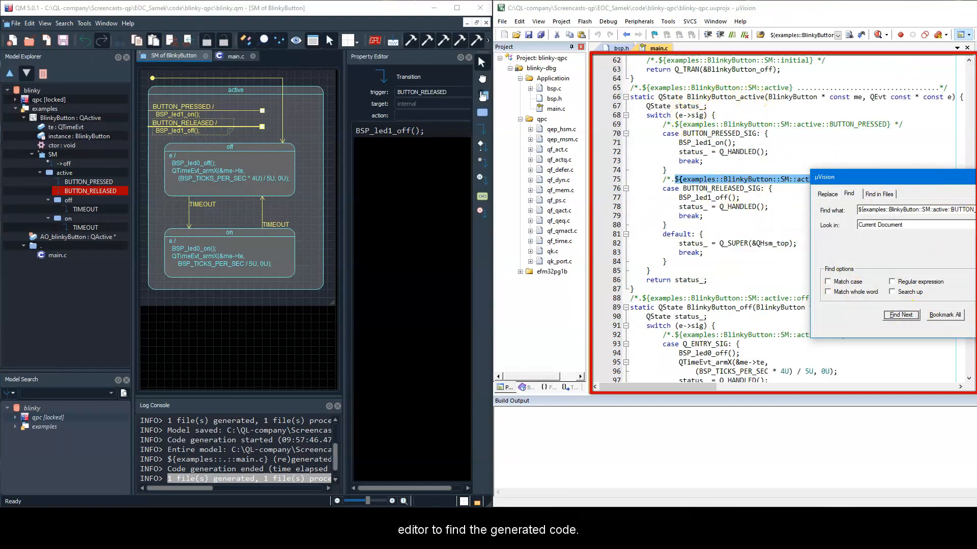
click(899, 315)
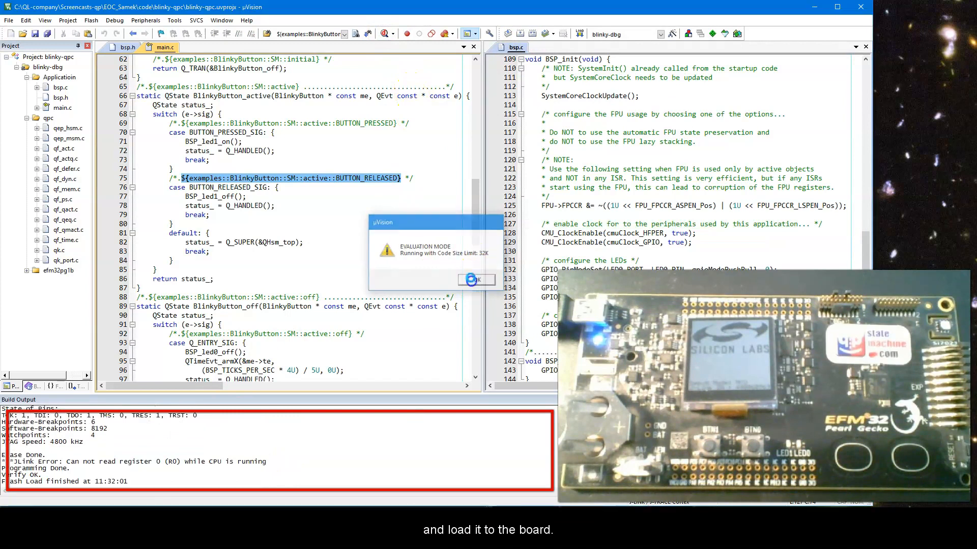
Dismiss the Evaluation Mode notice while flashing the EFM32 board
click(475, 279)
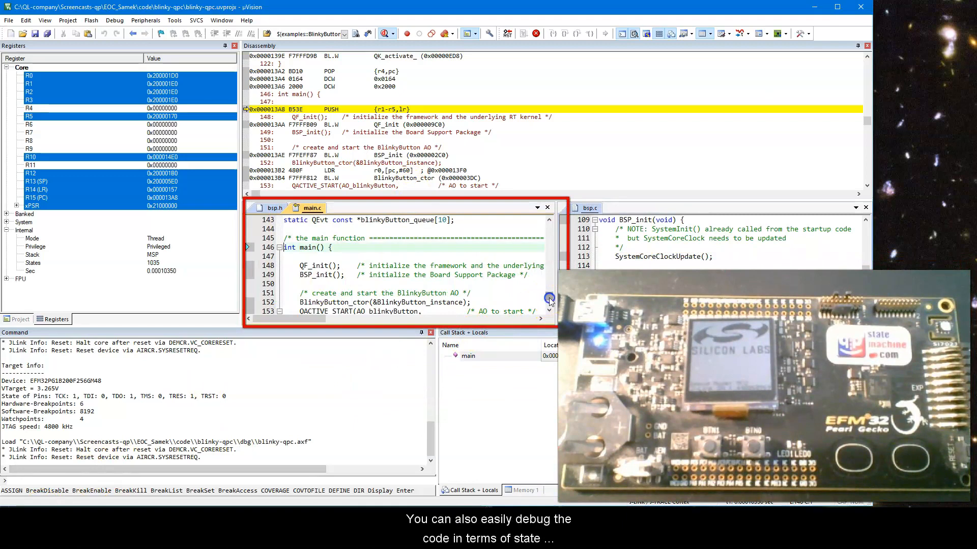
Set a breakpoint on the BUTTON_RELEASED case at line 77 and run
scroll(up, 3)
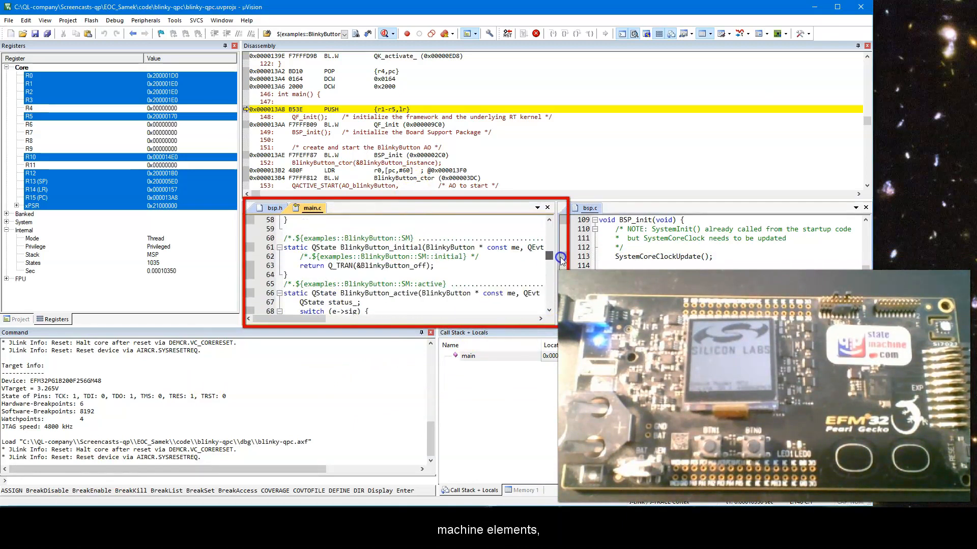
scroll(down, 3)
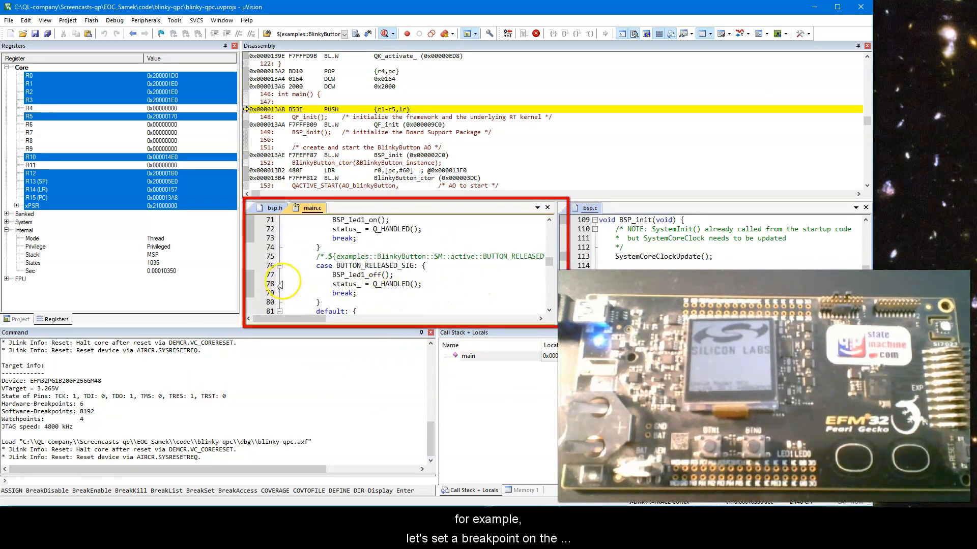
click(250, 275)
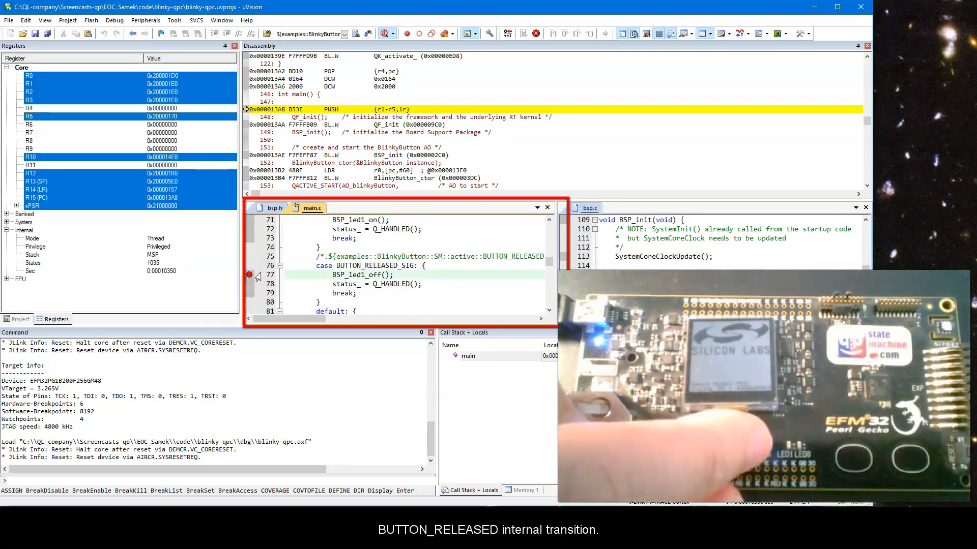
click(622, 33)
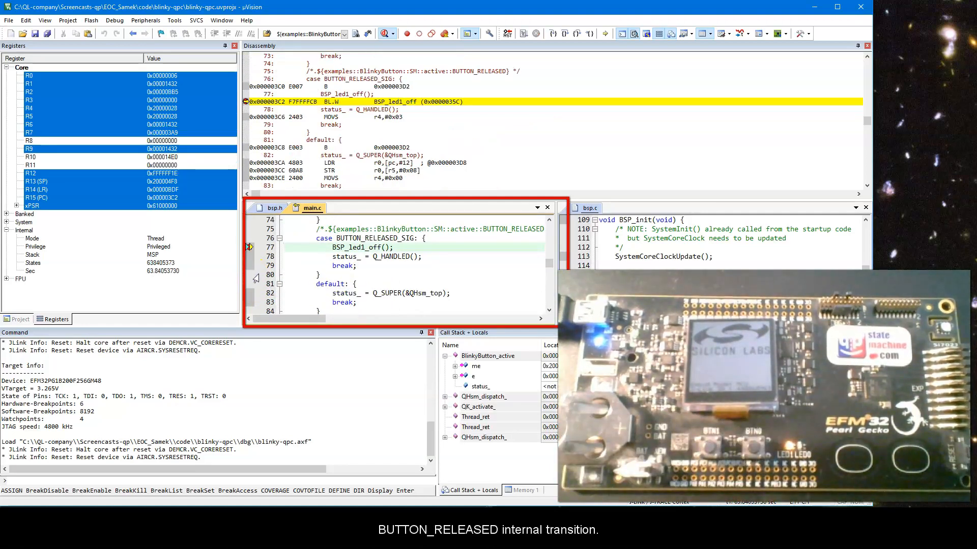